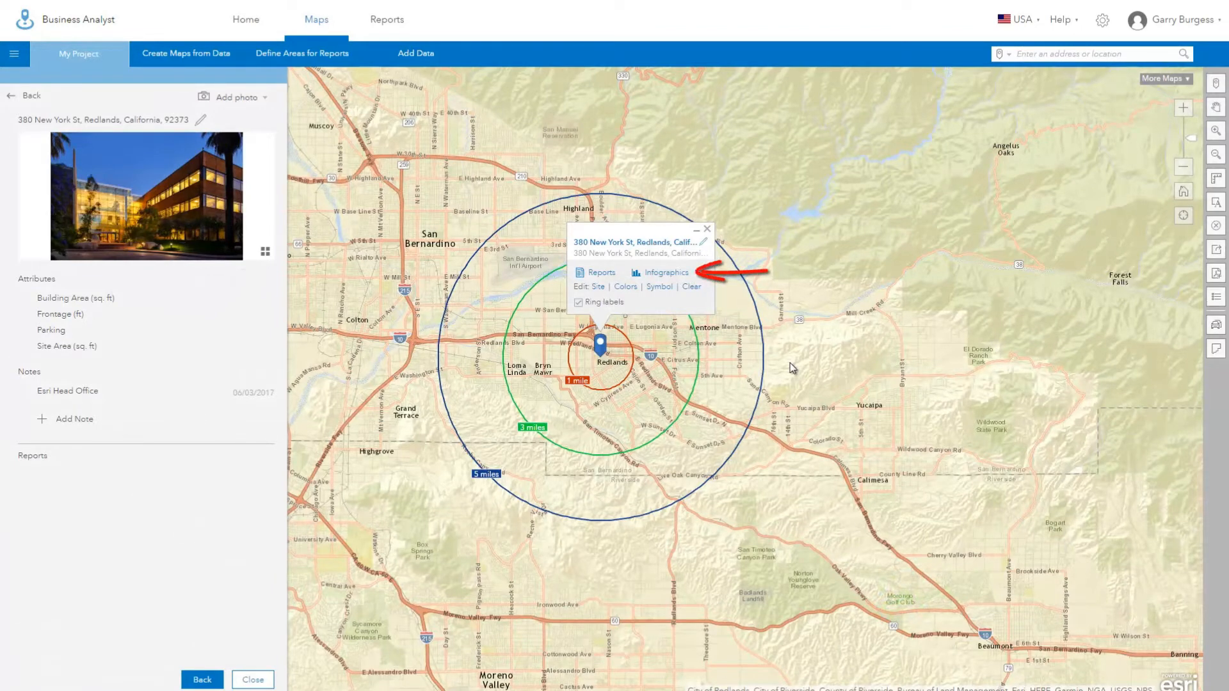
# Show the Redlands site's Key Facts infographic at 150% and rerun it for the 3-mile ring.
pyautogui.click(666, 273)
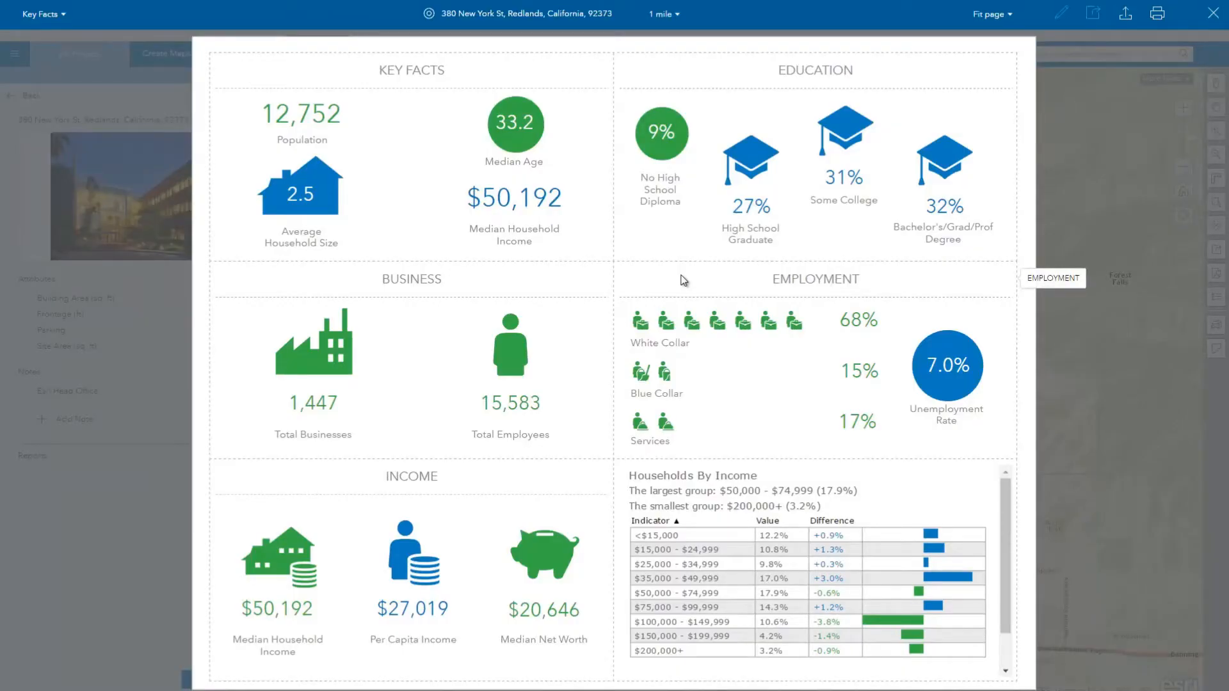
pyautogui.moveTo(735, 319)
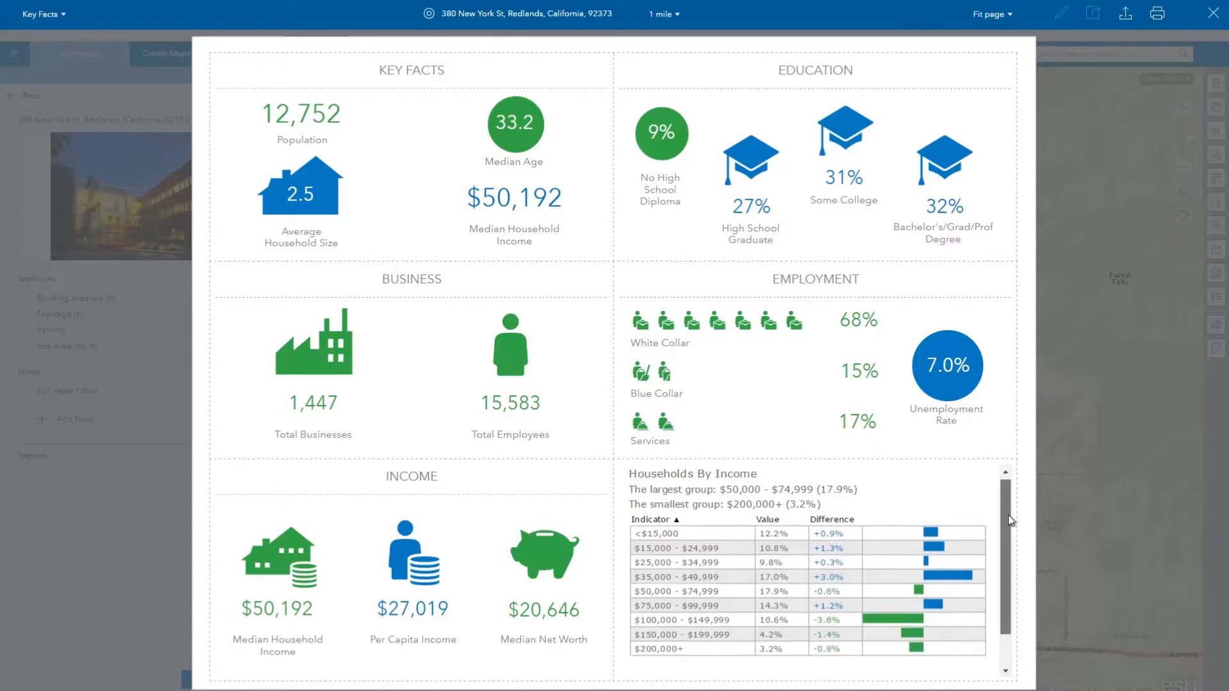
pyautogui.scroll(-3)
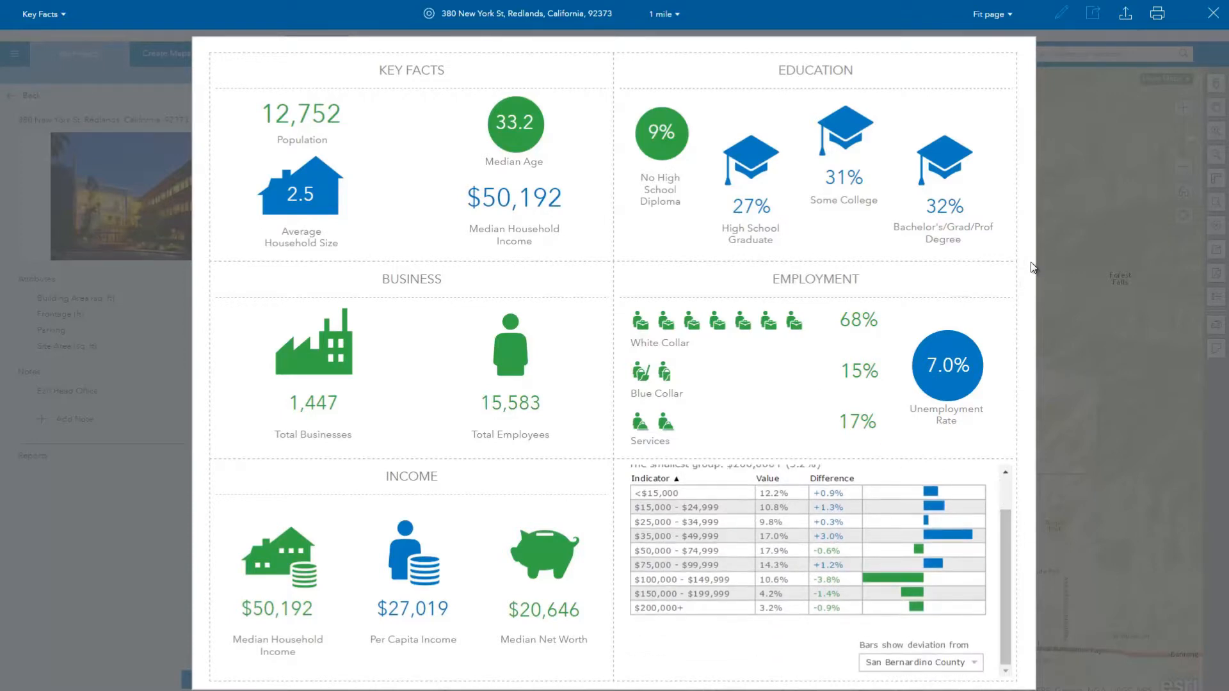
pyautogui.click(991, 14)
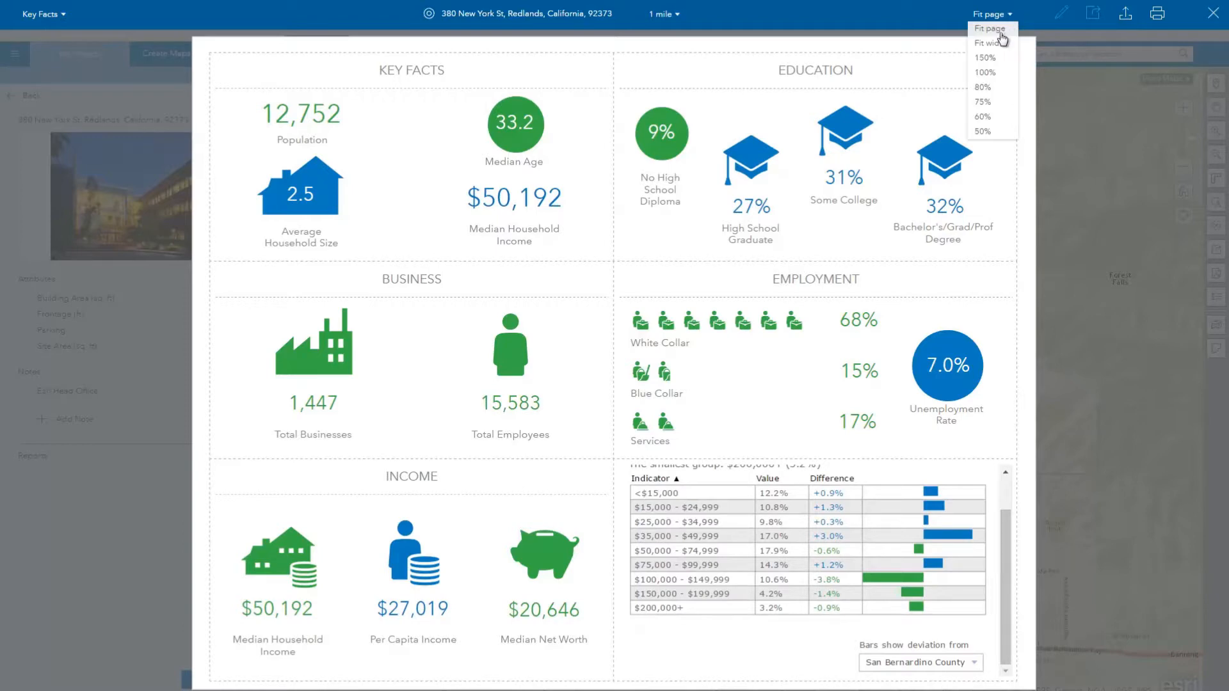
pyautogui.click(986, 58)
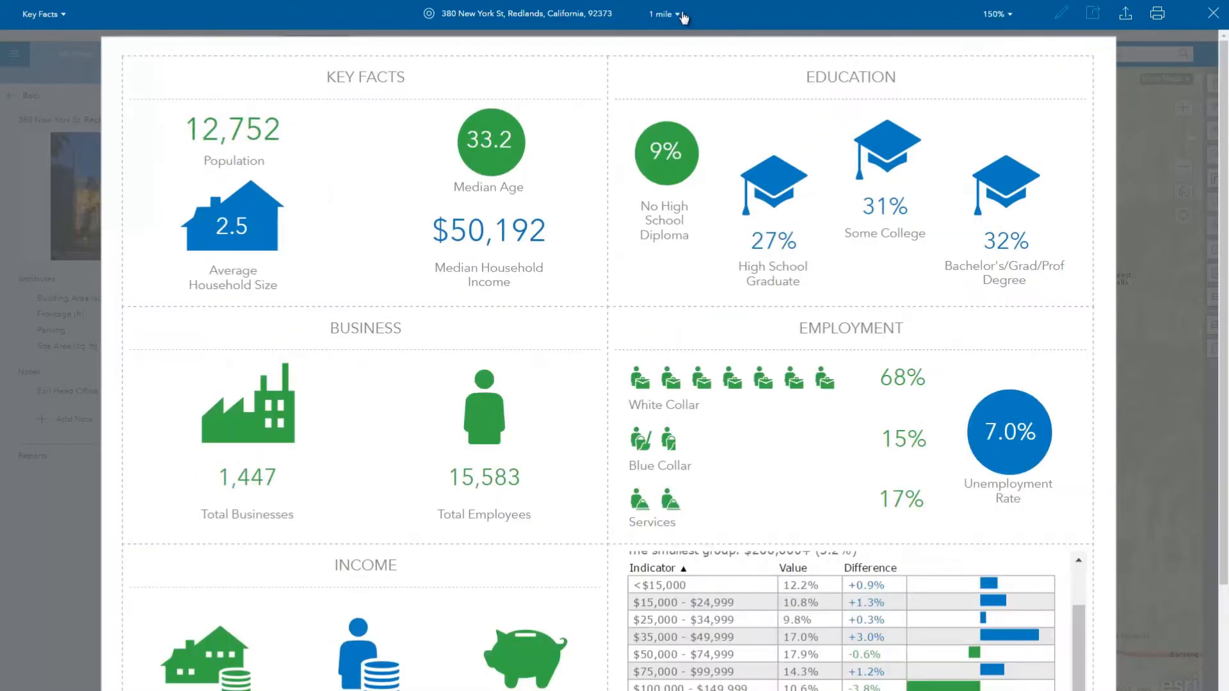
pyautogui.click(665, 14)
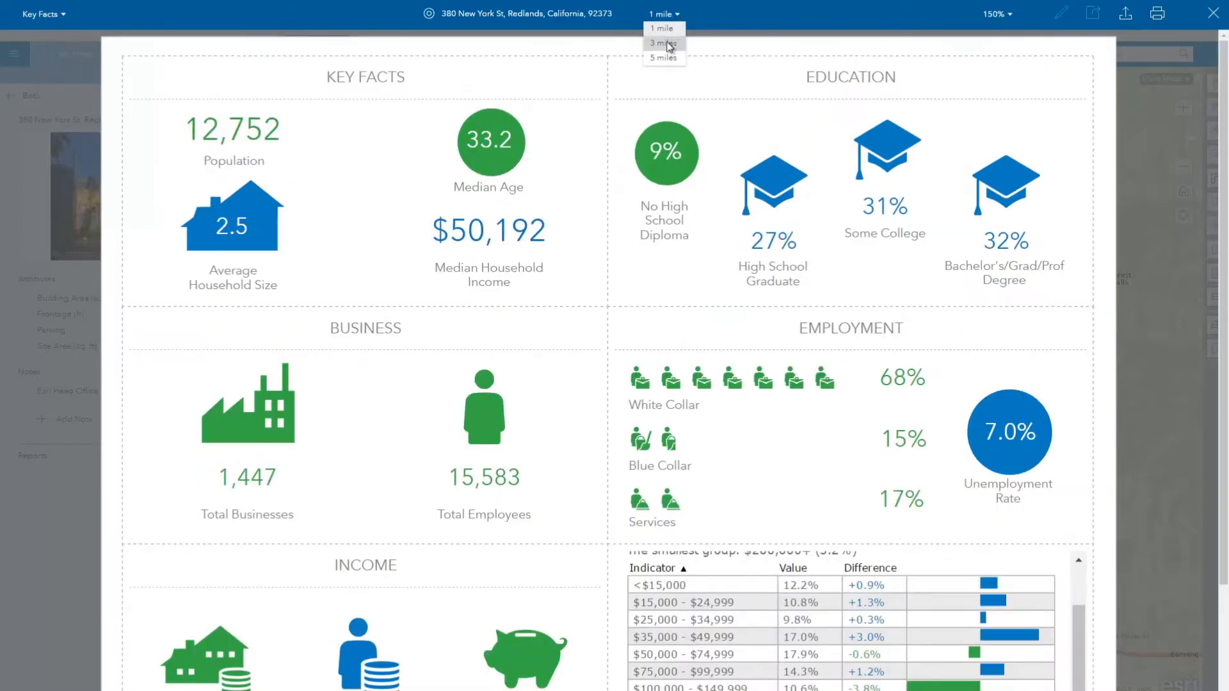
pyautogui.click(662, 42)
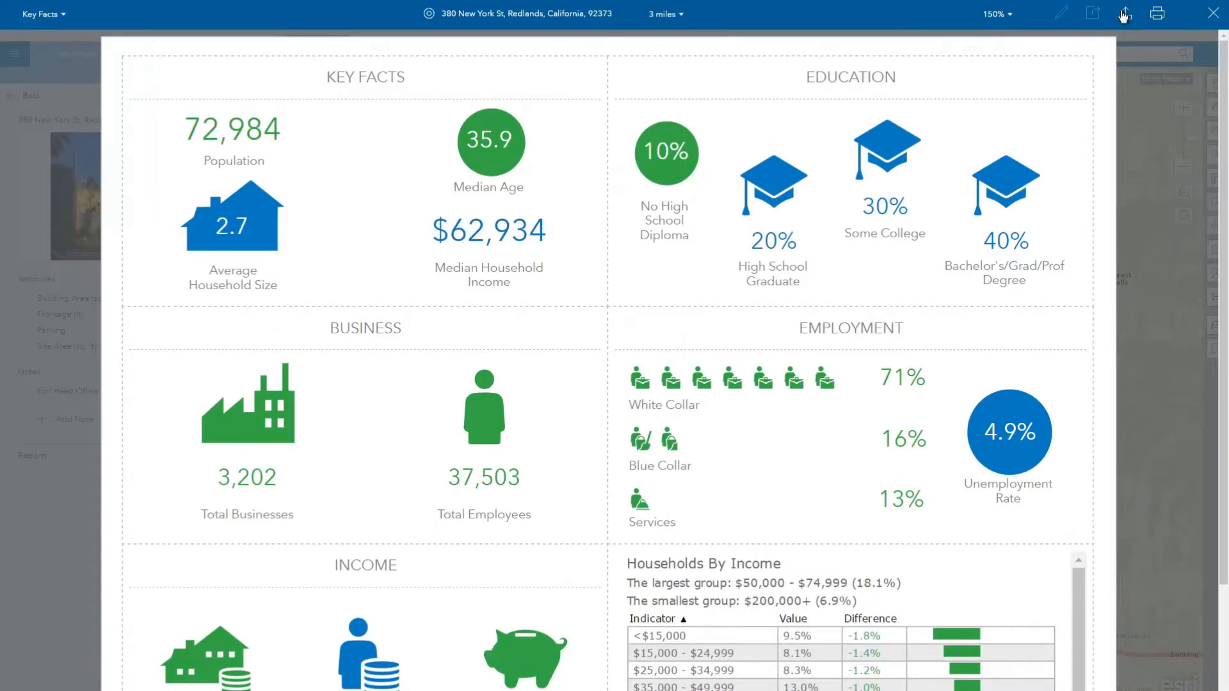
# Export the 3-mile Key Facts infographic as an image.
pyautogui.click(1124, 14)
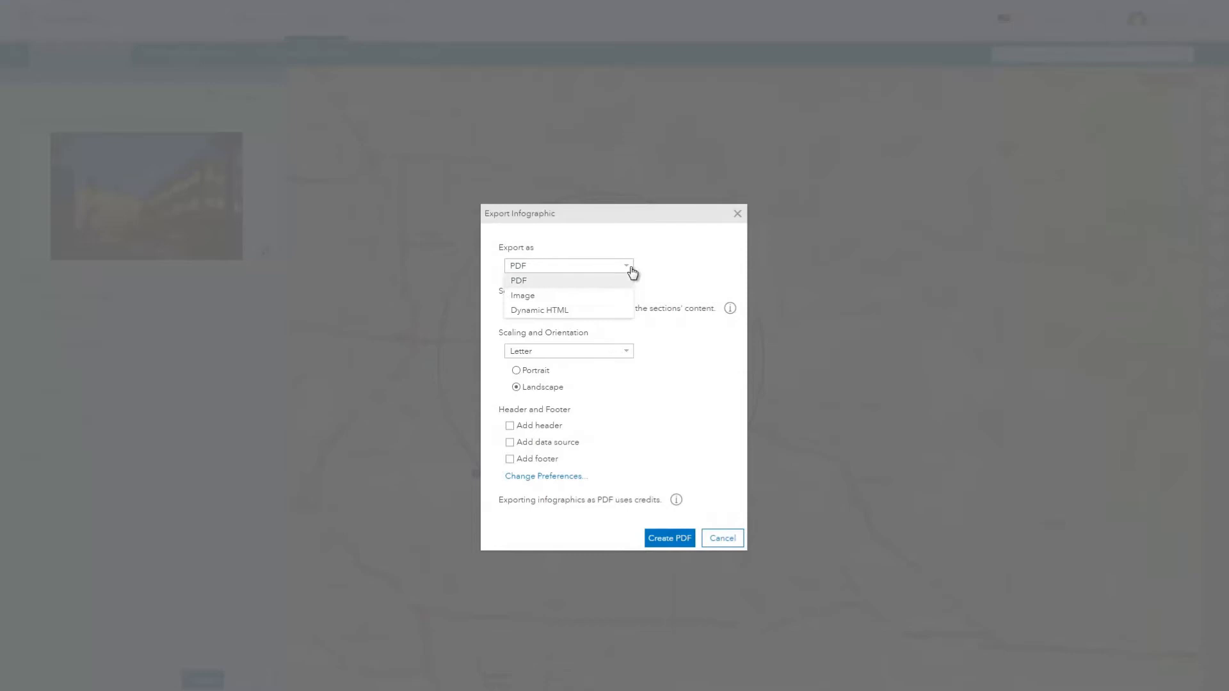
pyautogui.click(522, 295)
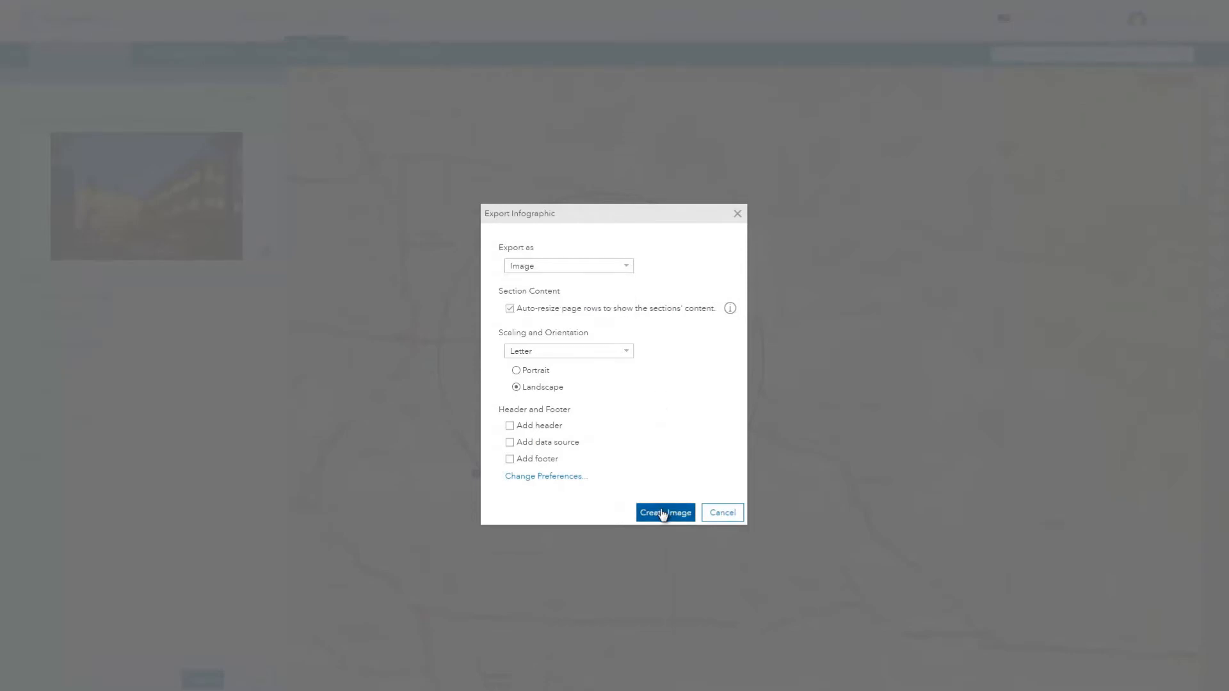
pyautogui.click(665, 512)
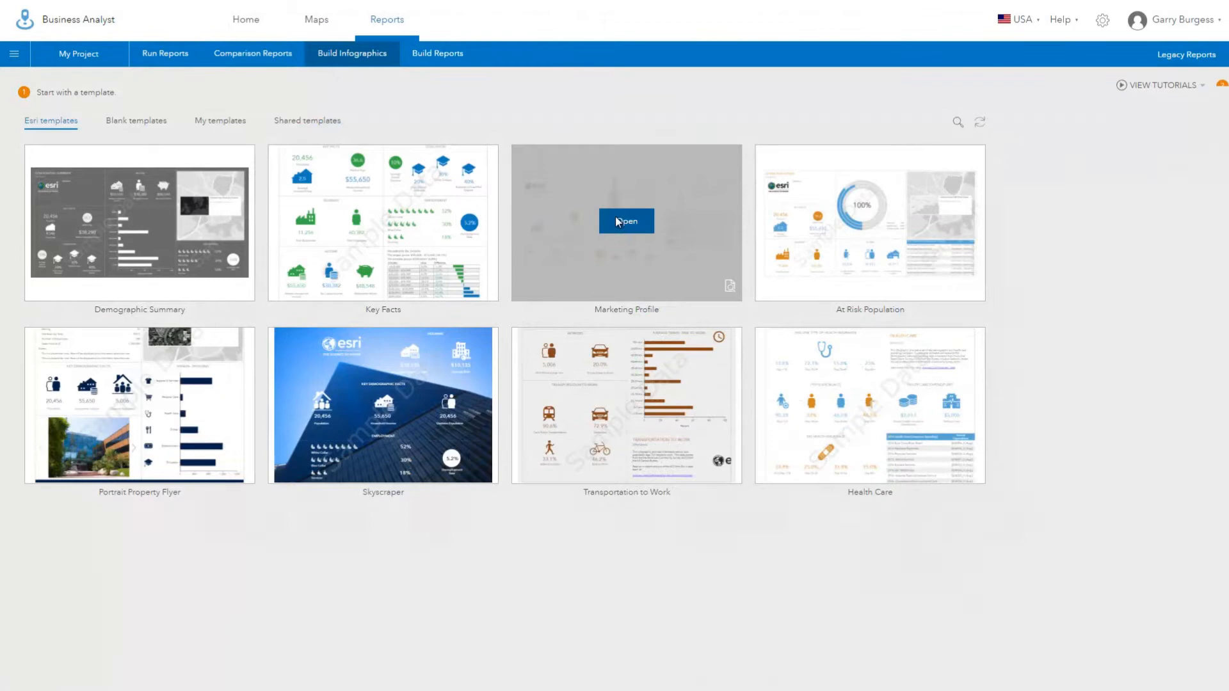
# Open Marketing Profile for editing and give its title panel the Esri logo.
pyautogui.click(626, 221)
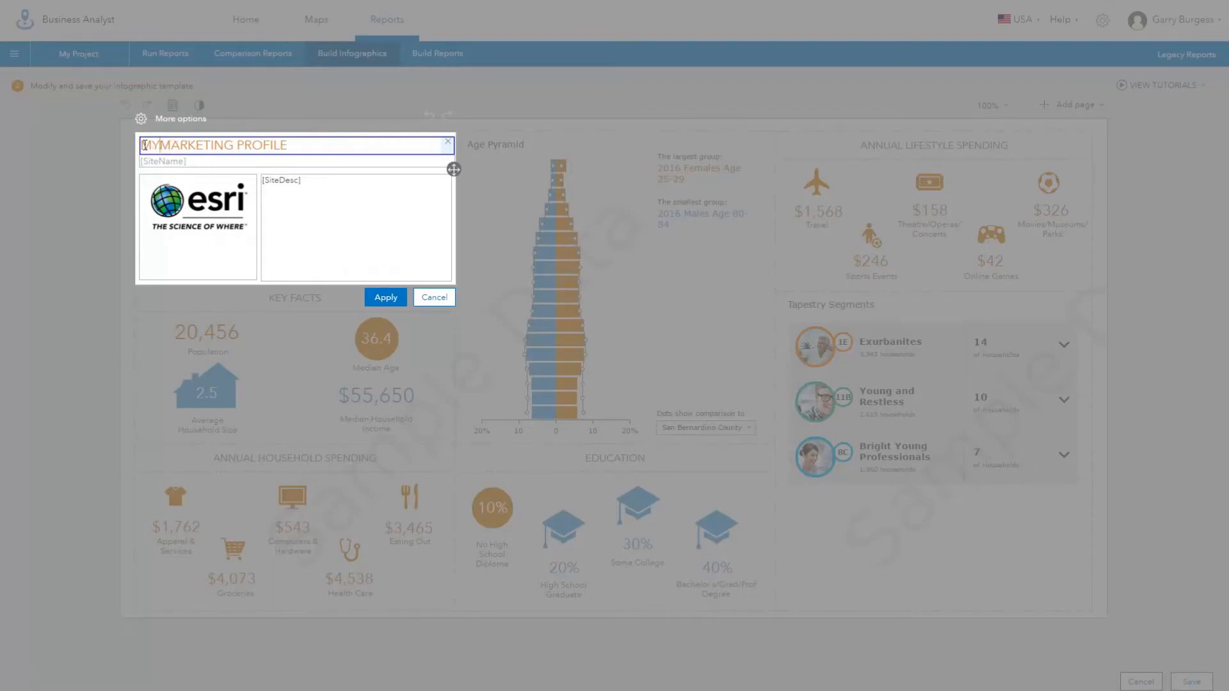
pyautogui.click(197, 205)
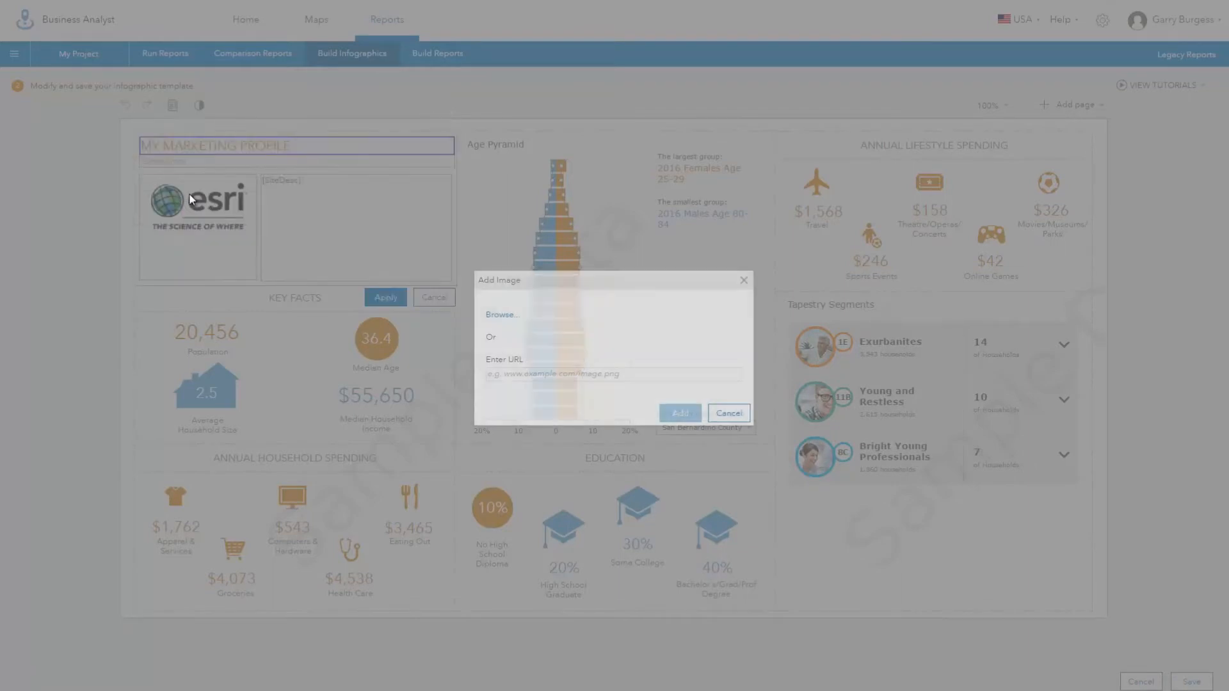
pyautogui.click(501, 315)
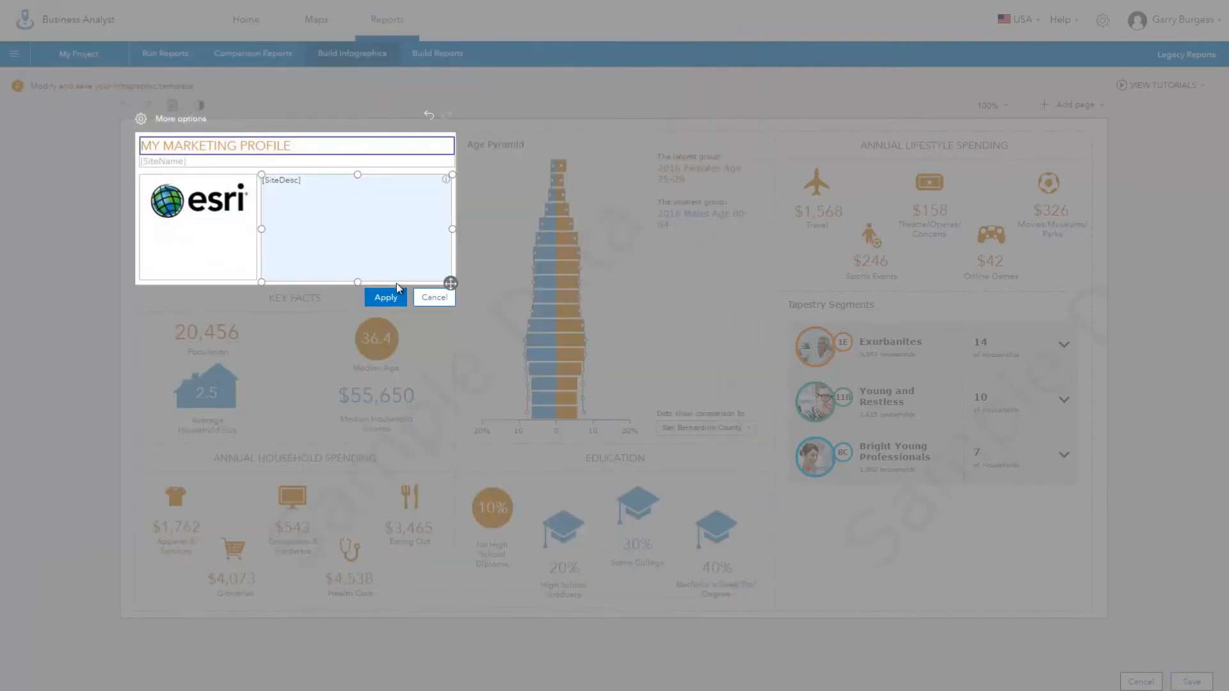
pyautogui.click(386, 297)
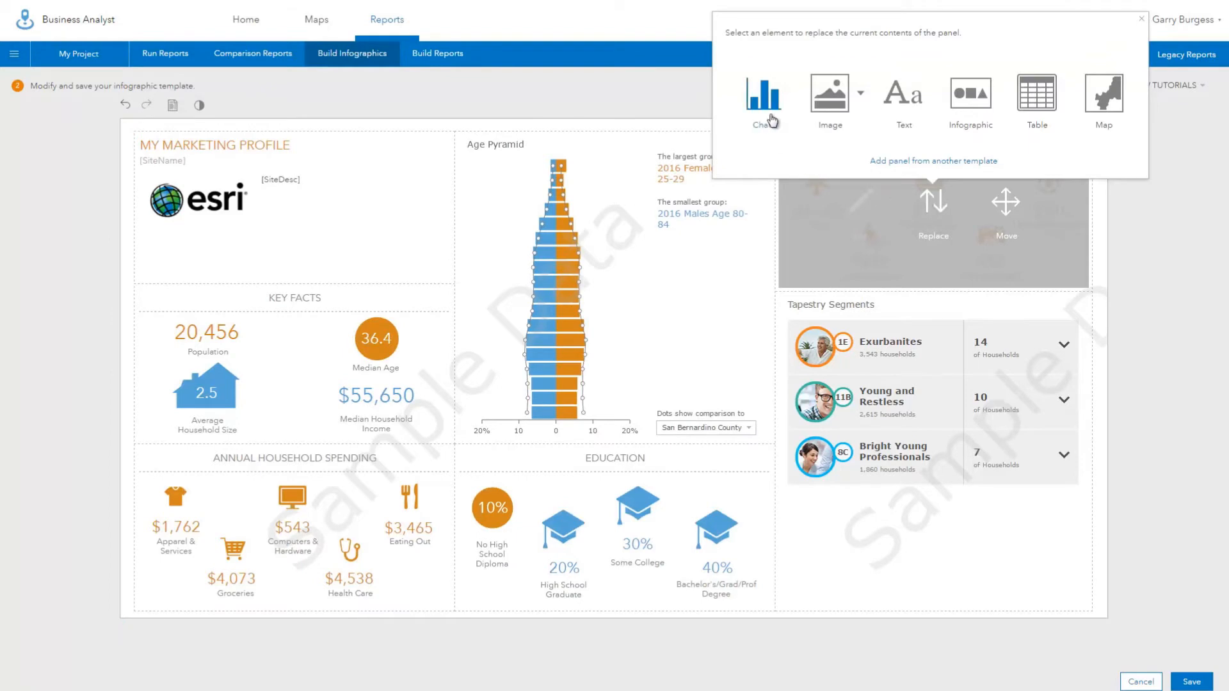
pyautogui.moveTo(952, 123)
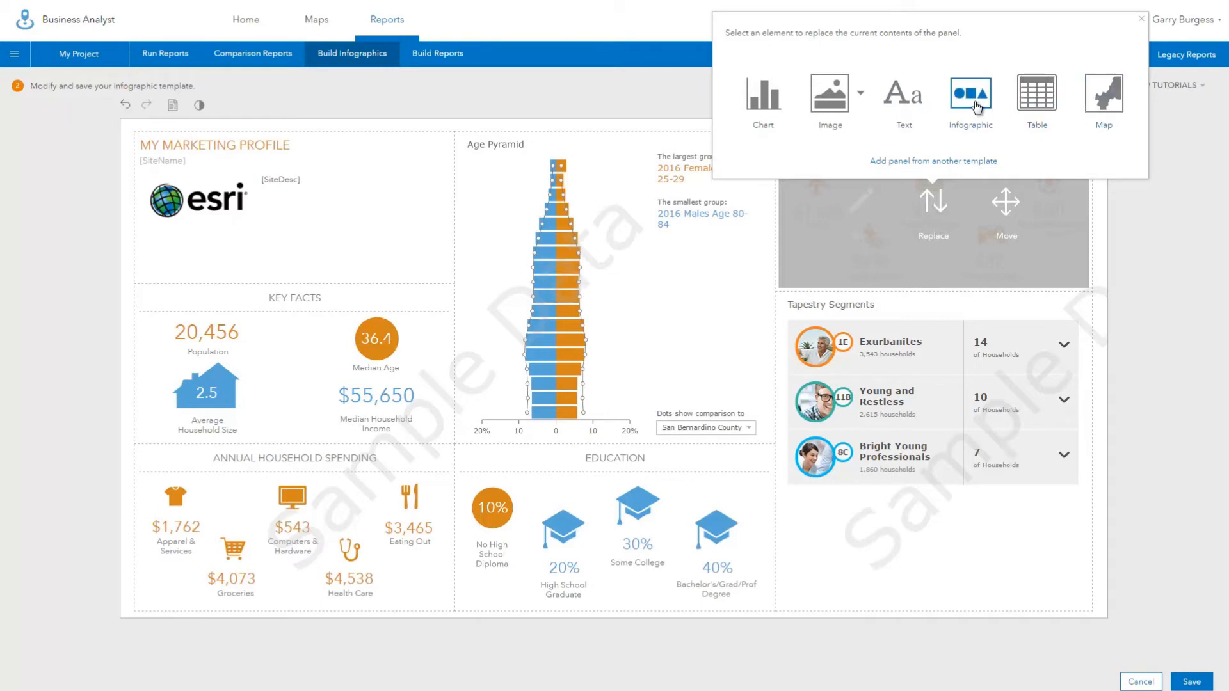
# Replace the lifestyle spending panel with the ready-made Income infographic panel.
pyautogui.click(969, 93)
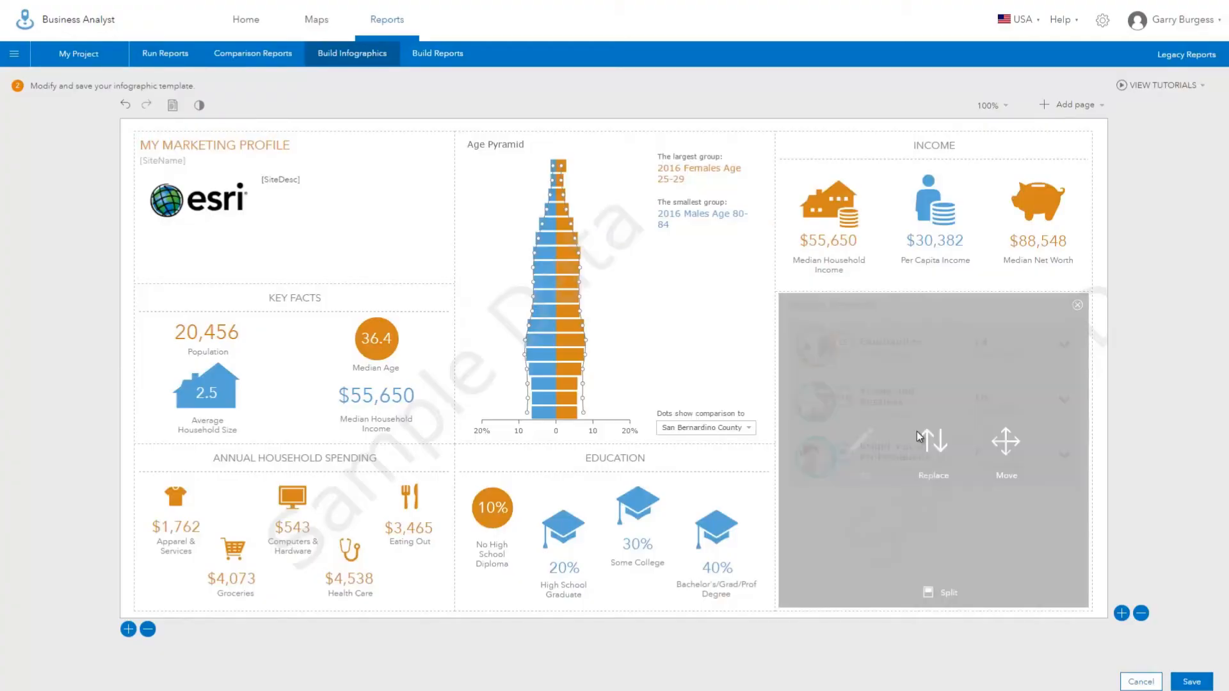
# Replace the Tapestry Segments panel with a horizontal bar chart of 2016 household income brackets.
pyautogui.click(933, 447)
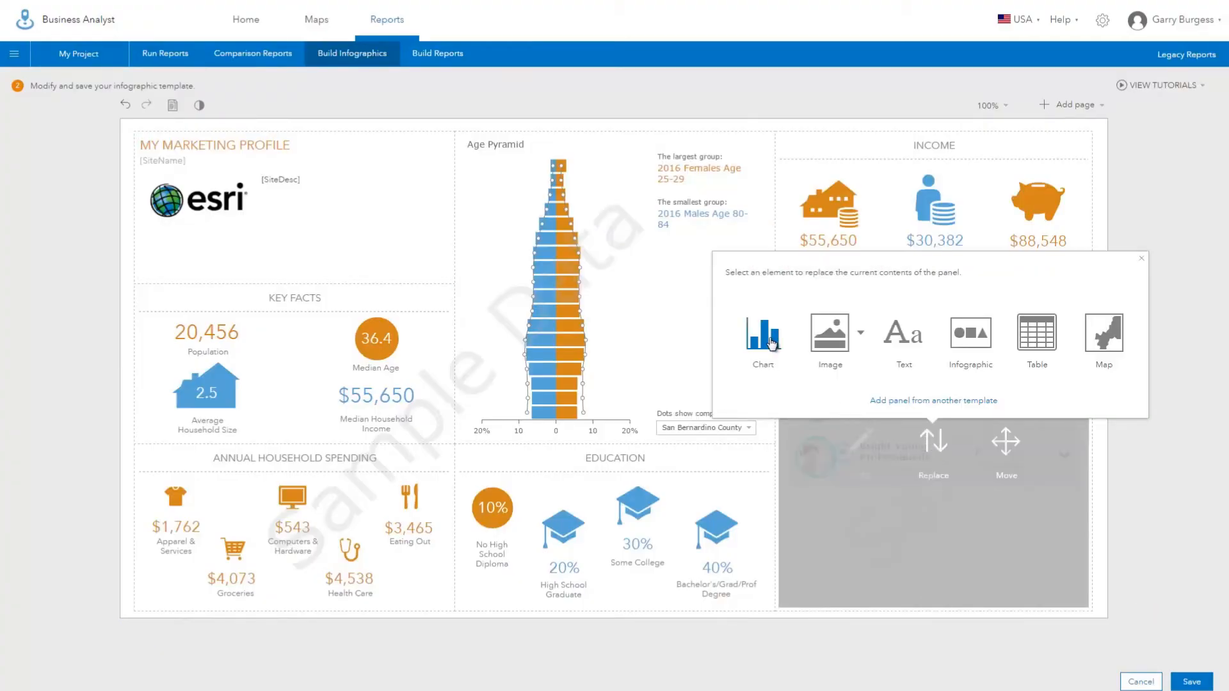
pyautogui.click(760, 334)
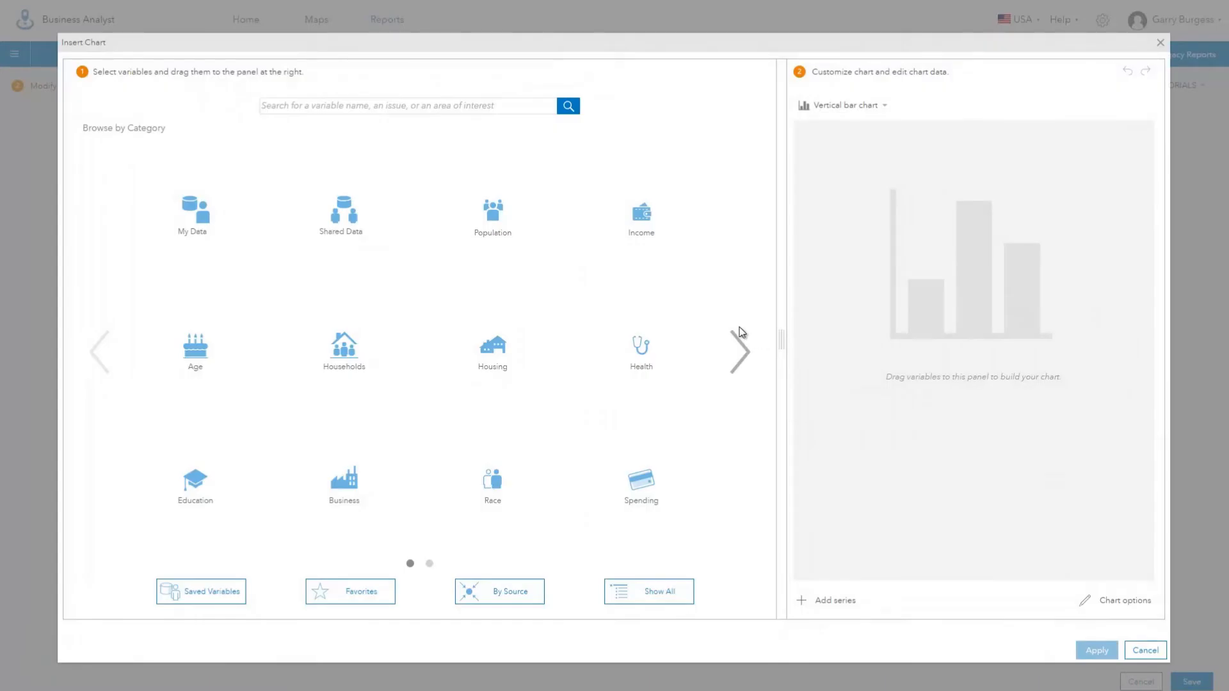
pyautogui.click(640, 215)
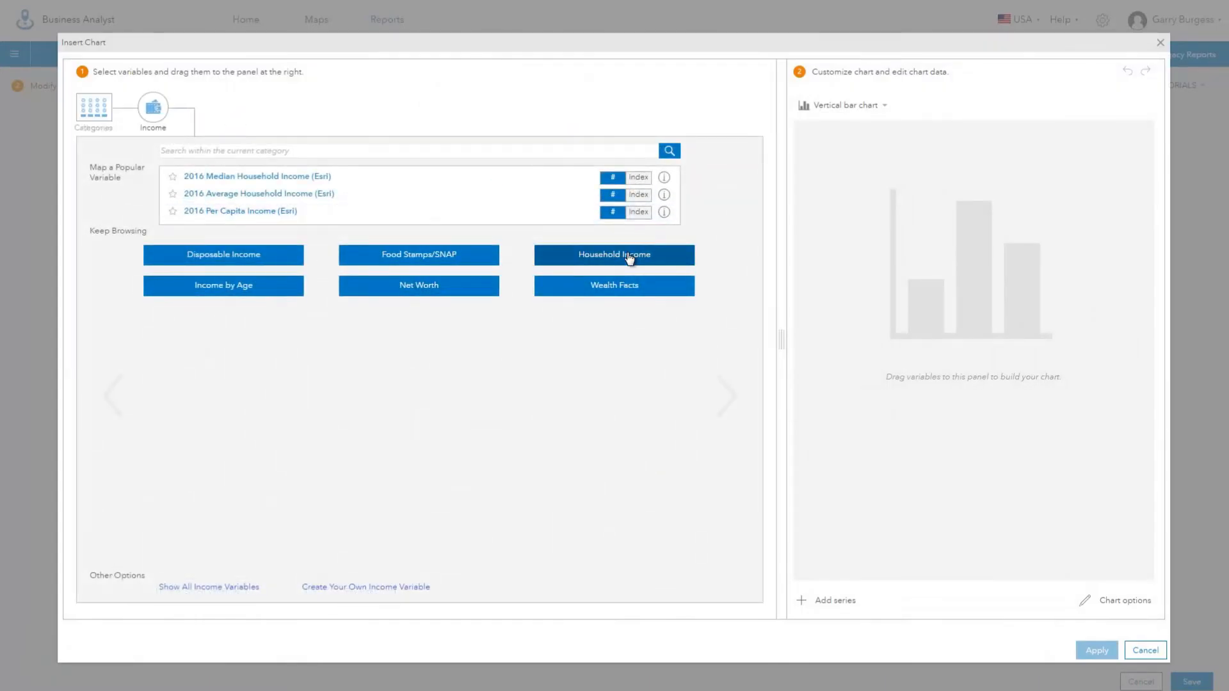
pyautogui.click(613, 254)
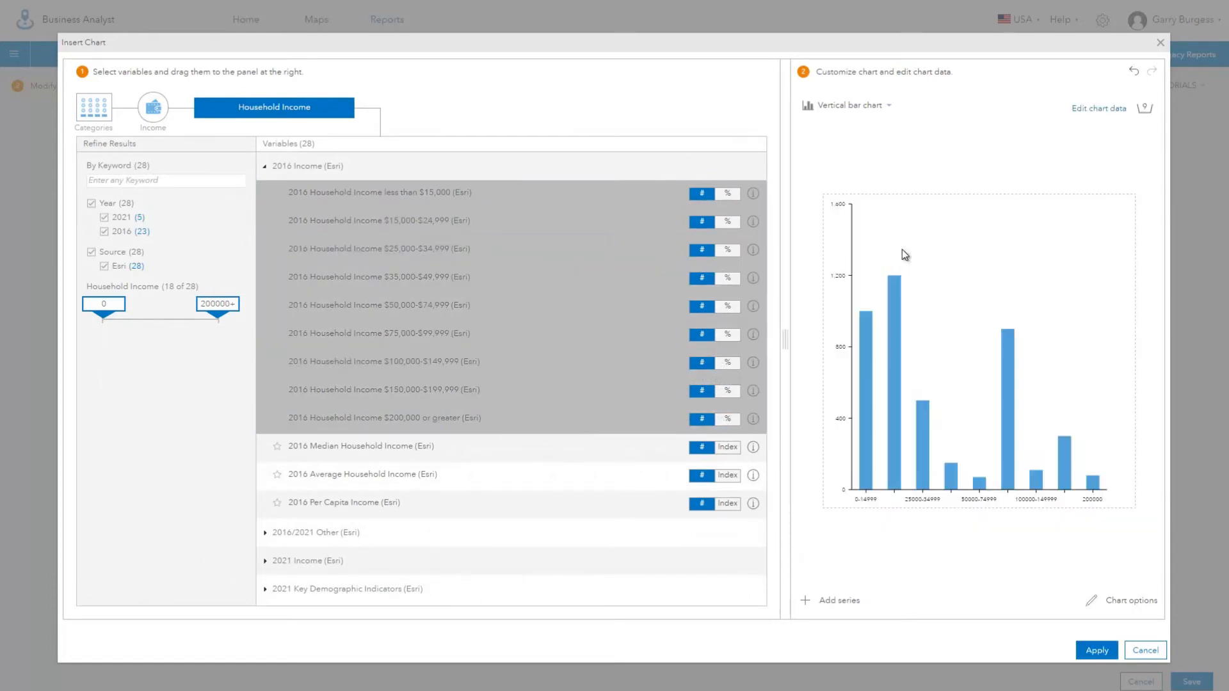
pyautogui.click(851, 105)
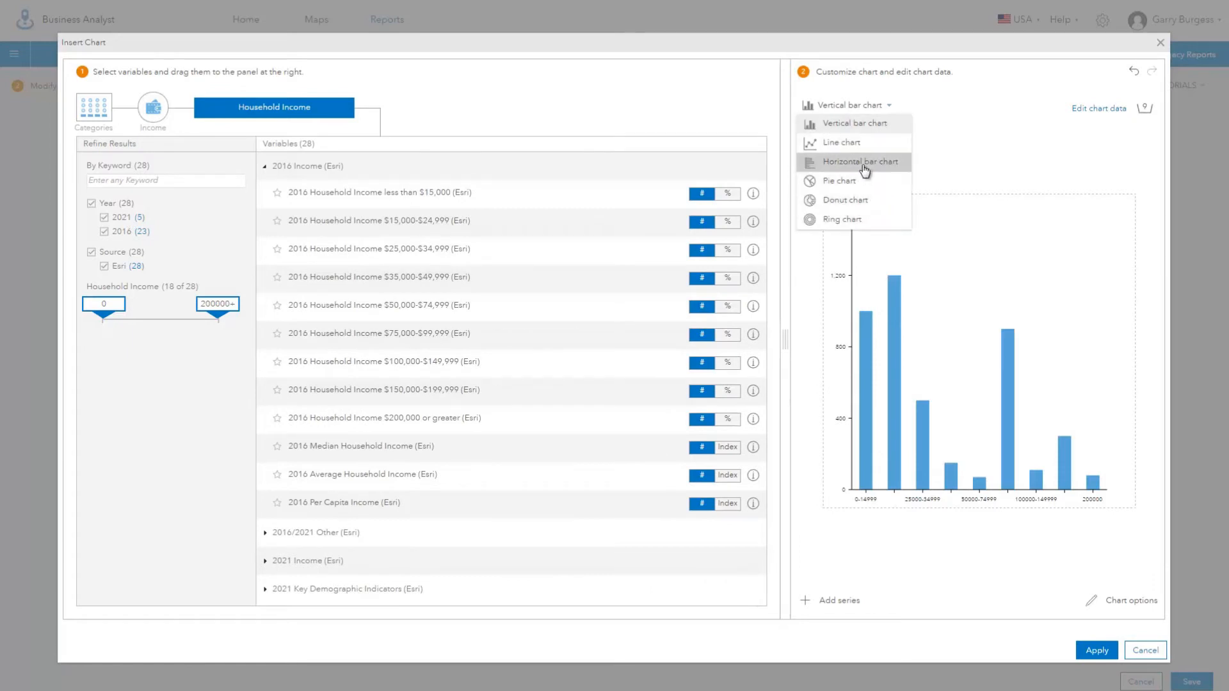
pyautogui.click(856, 161)
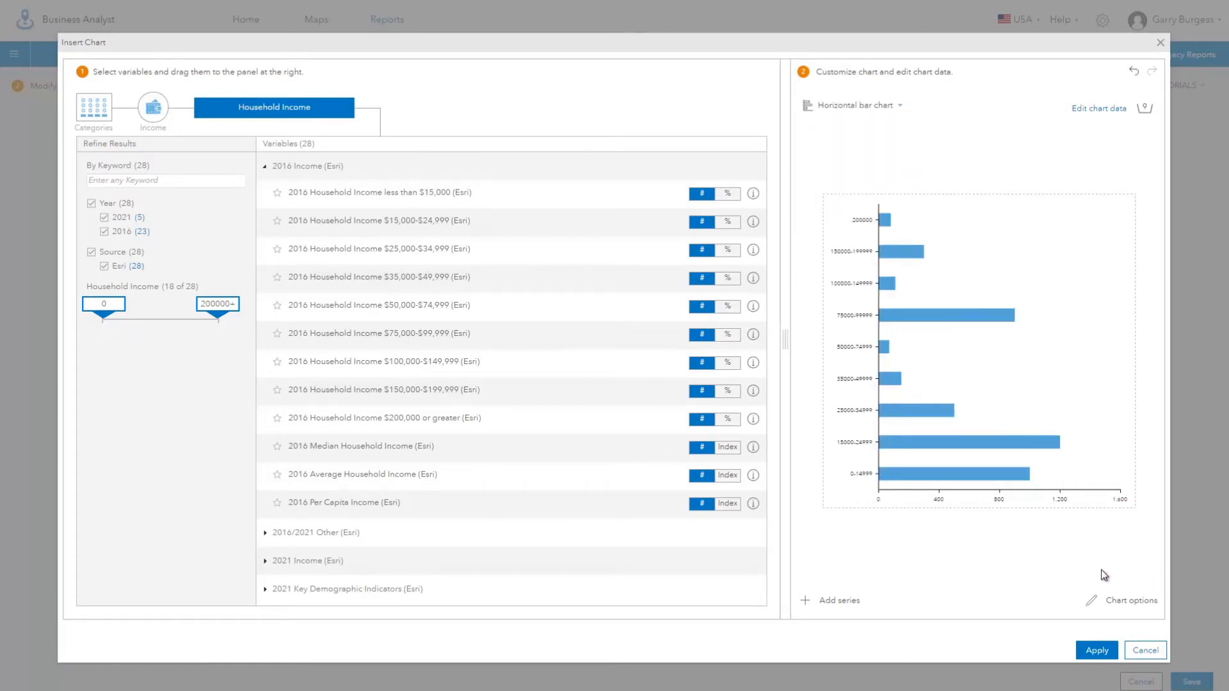
# Title the chart INCOME with large column thickness and place it in the template.
pyautogui.click(1131, 601)
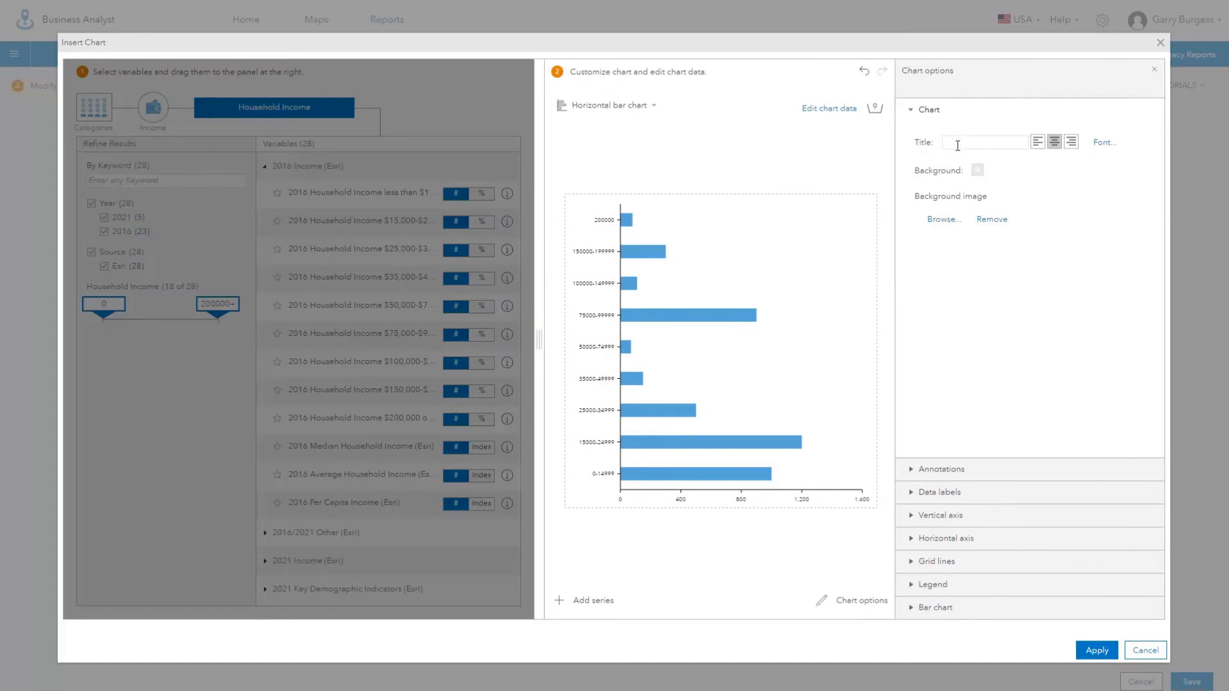
pyautogui.write('INCO')
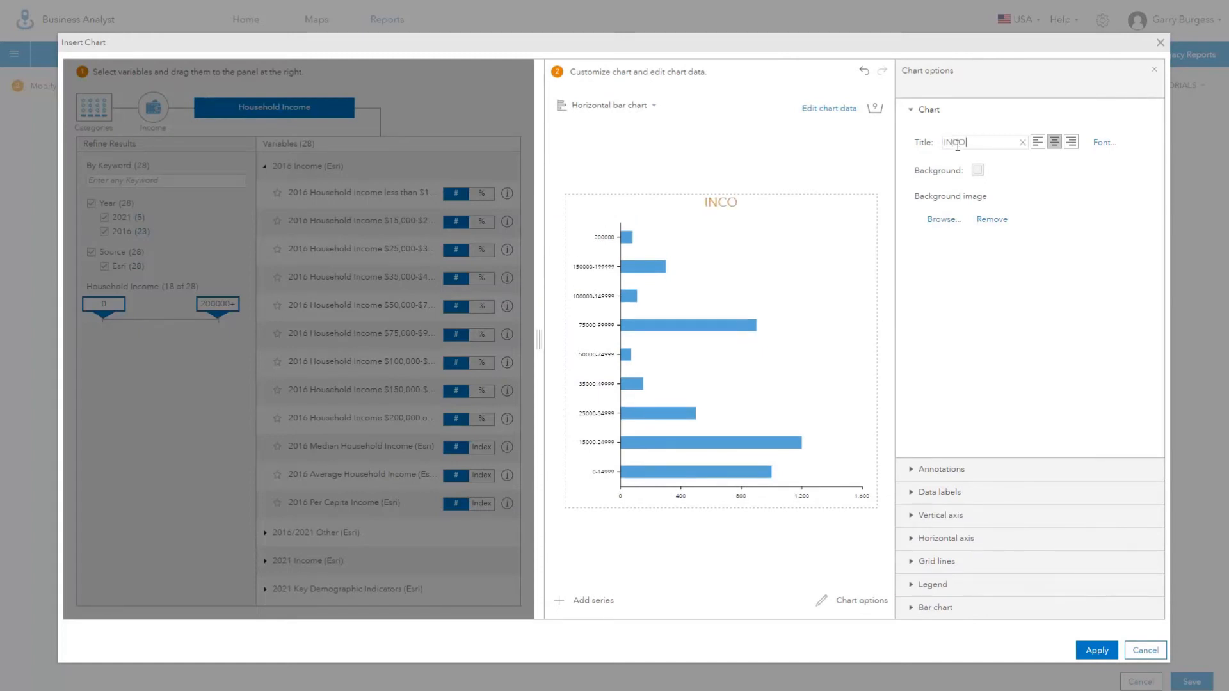
pyautogui.write('ME')
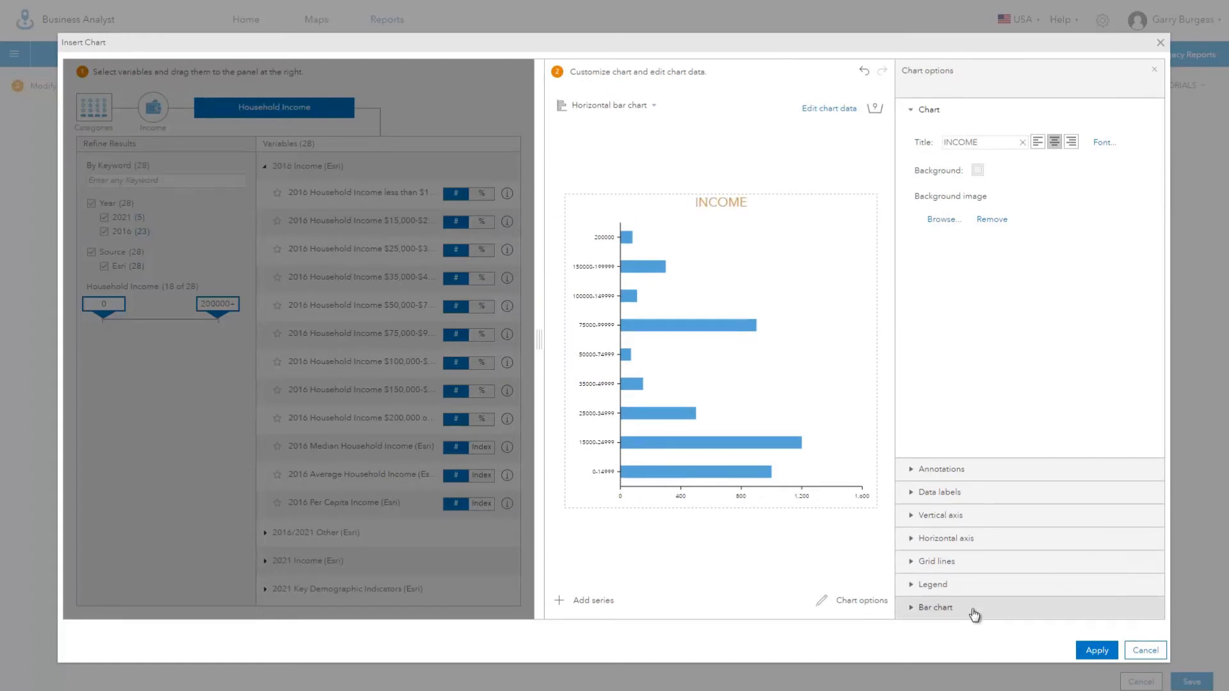
pyautogui.click(934, 607)
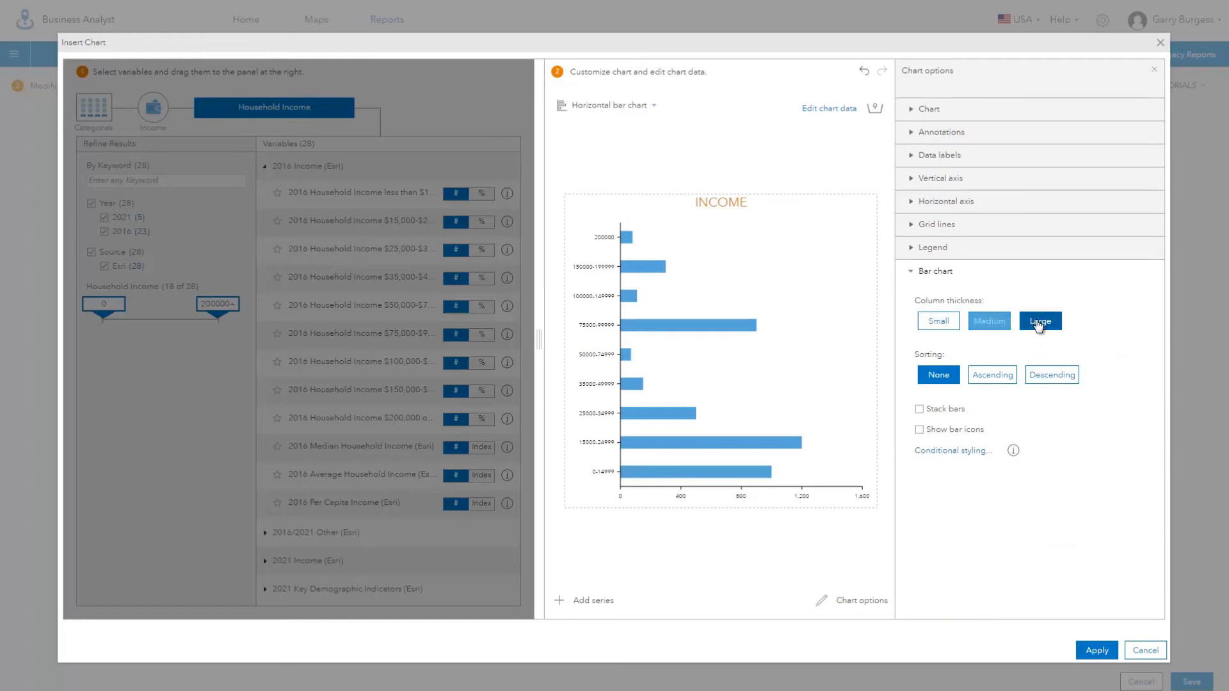
pyautogui.click(1040, 320)
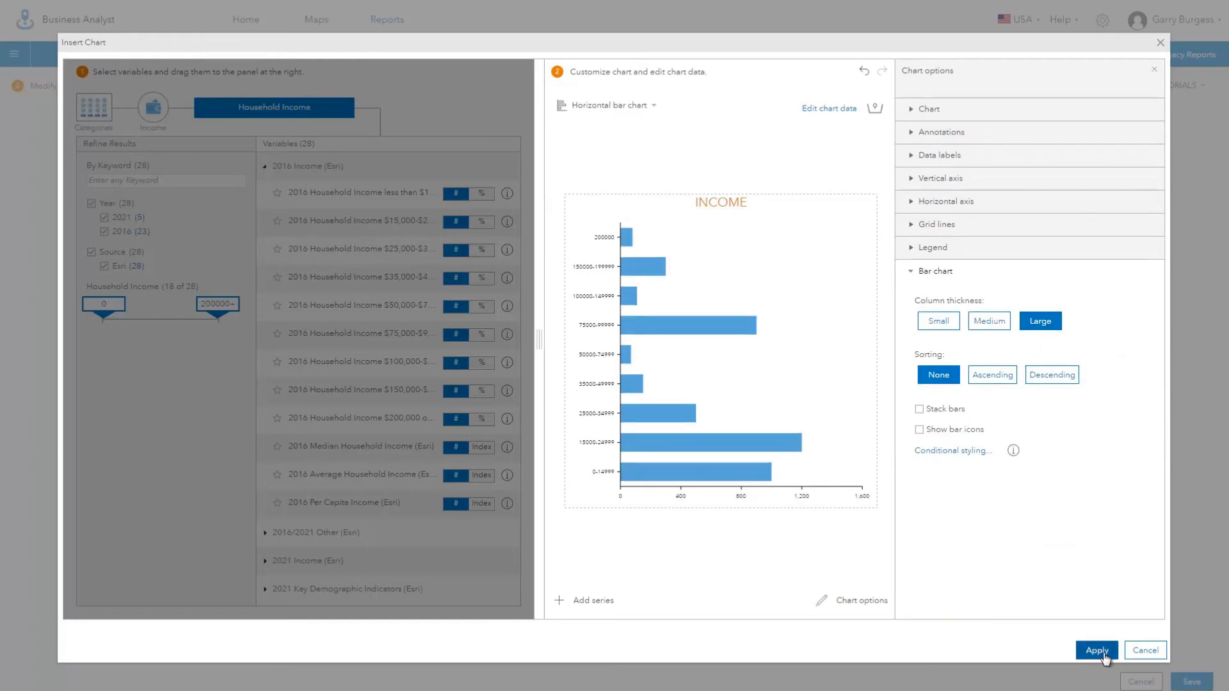
pyautogui.click(1095, 650)
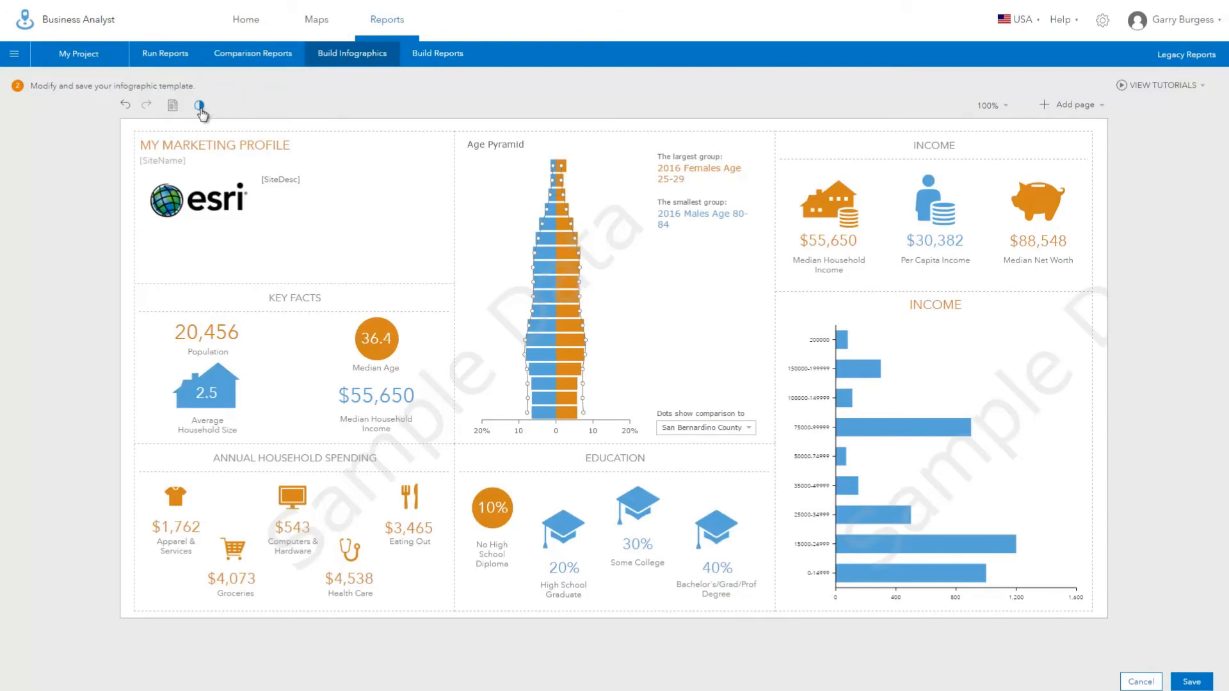
# Switch the template's colour theme to blue and green.
pyautogui.click(201, 105)
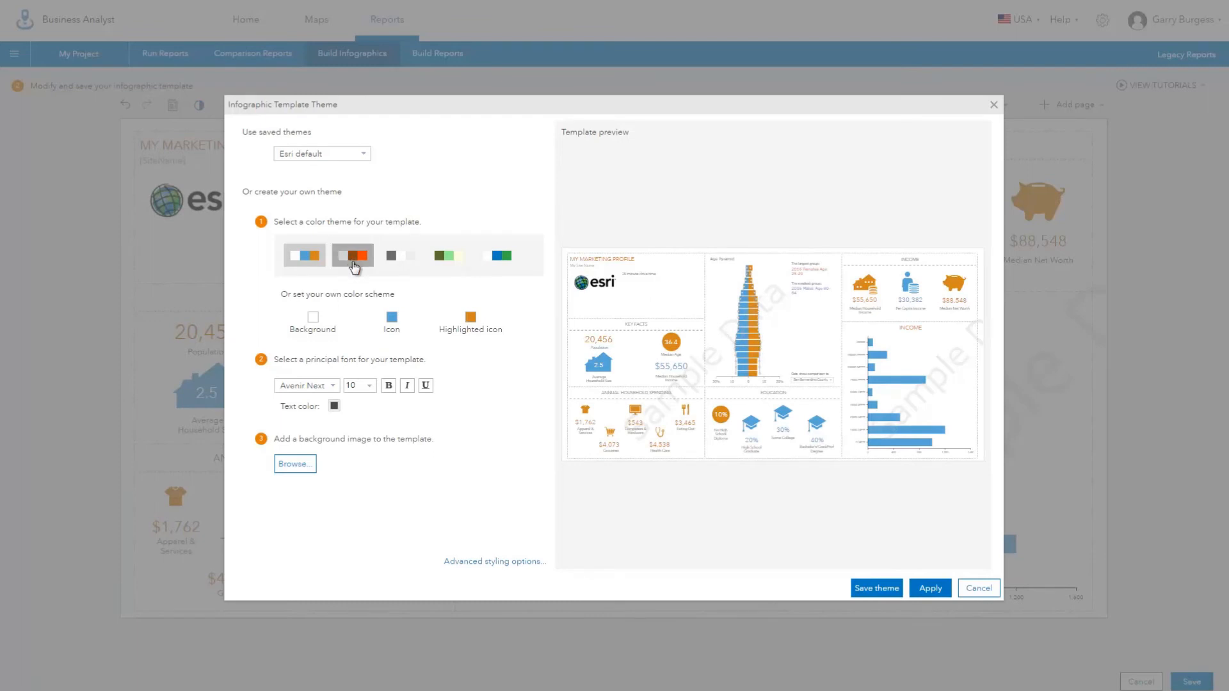
pyautogui.click(449, 254)
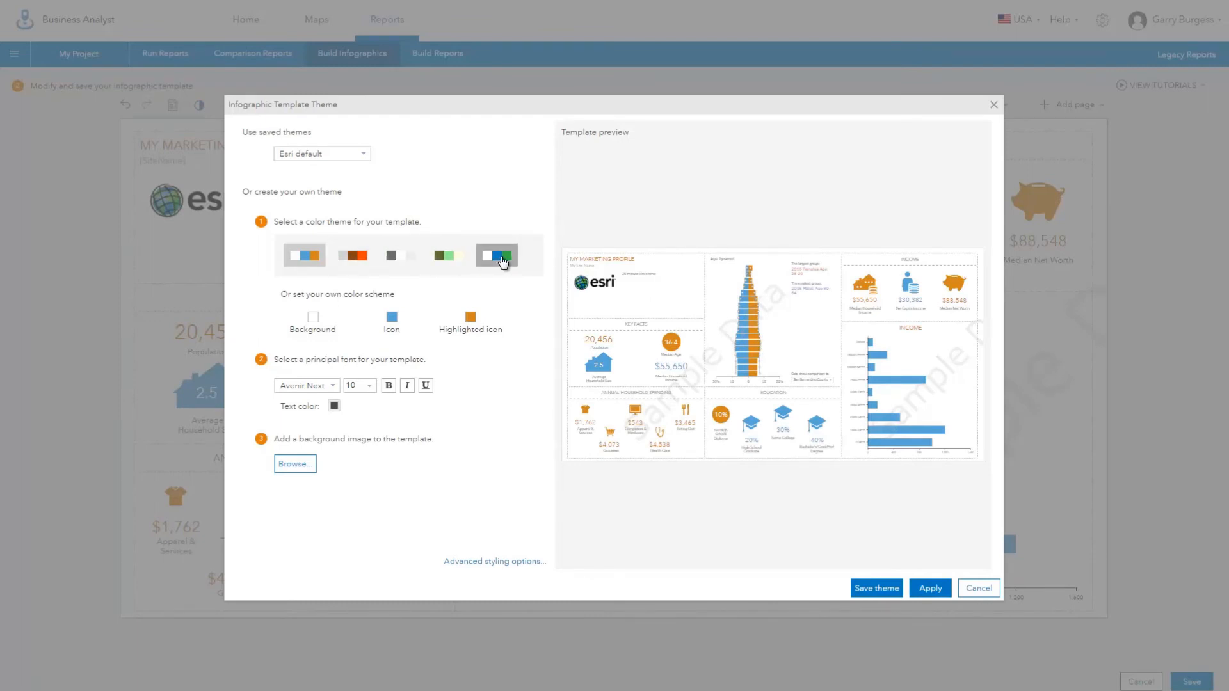
pyautogui.click(497, 255)
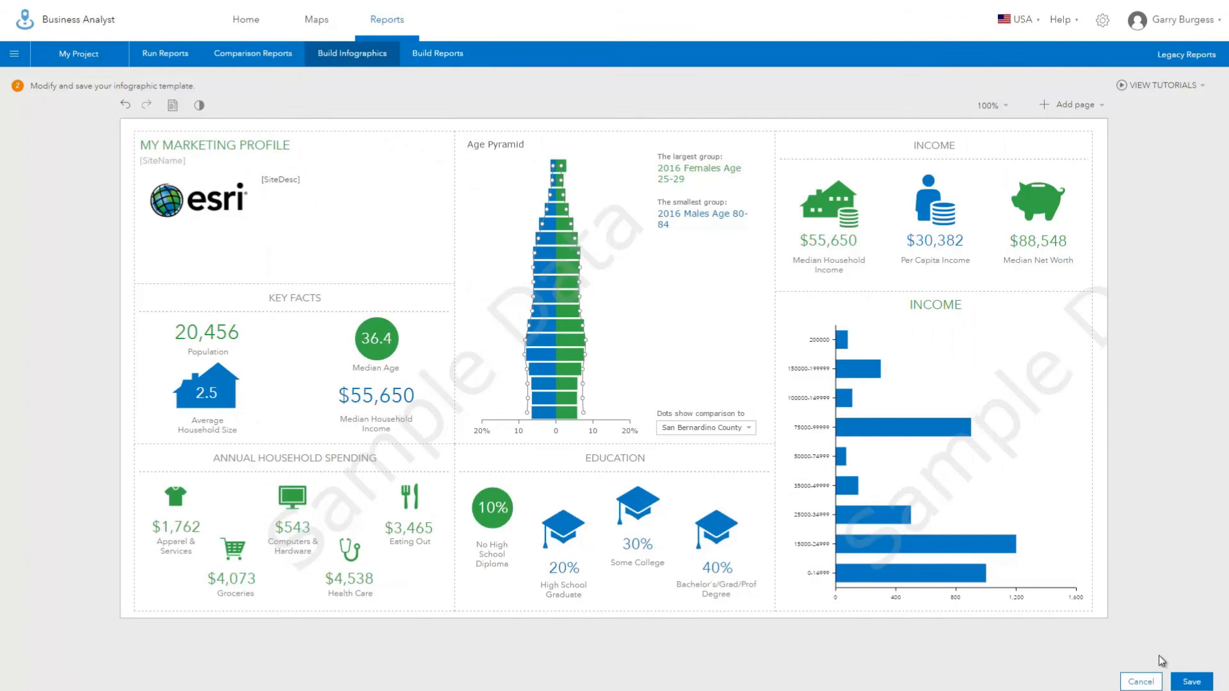
# Save the template as Marketing Profile Tutorial and confirm.
pyautogui.click(1190, 681)
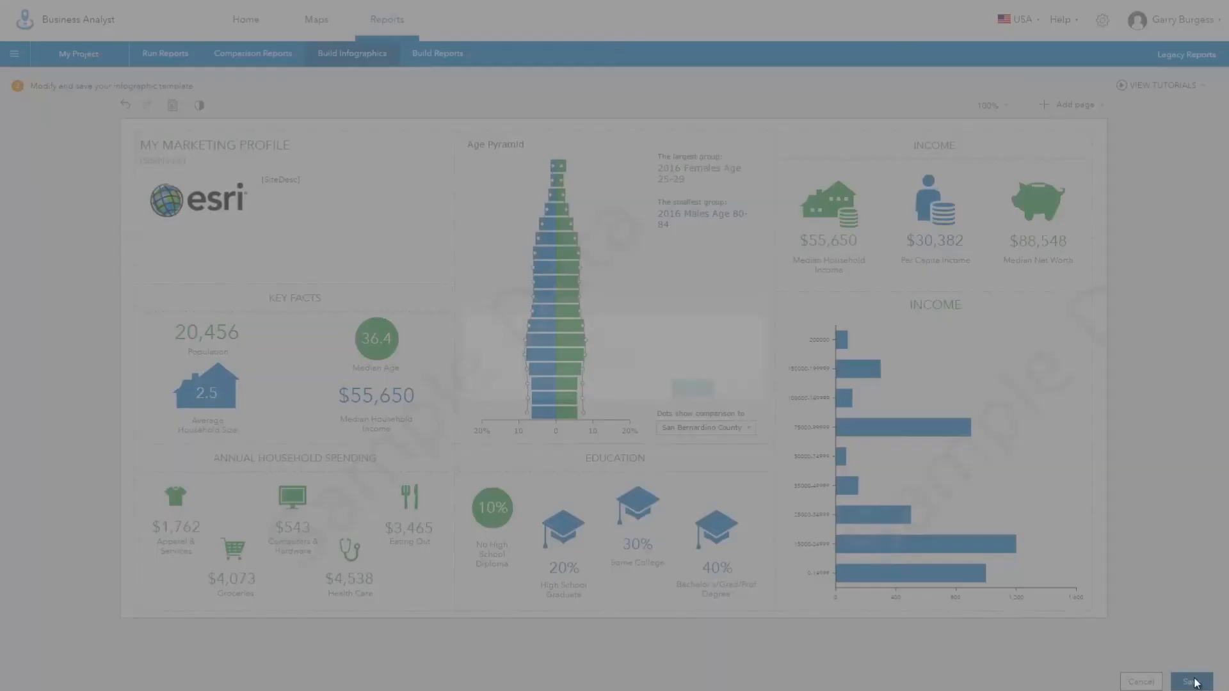
pyautogui.click(1191, 682)
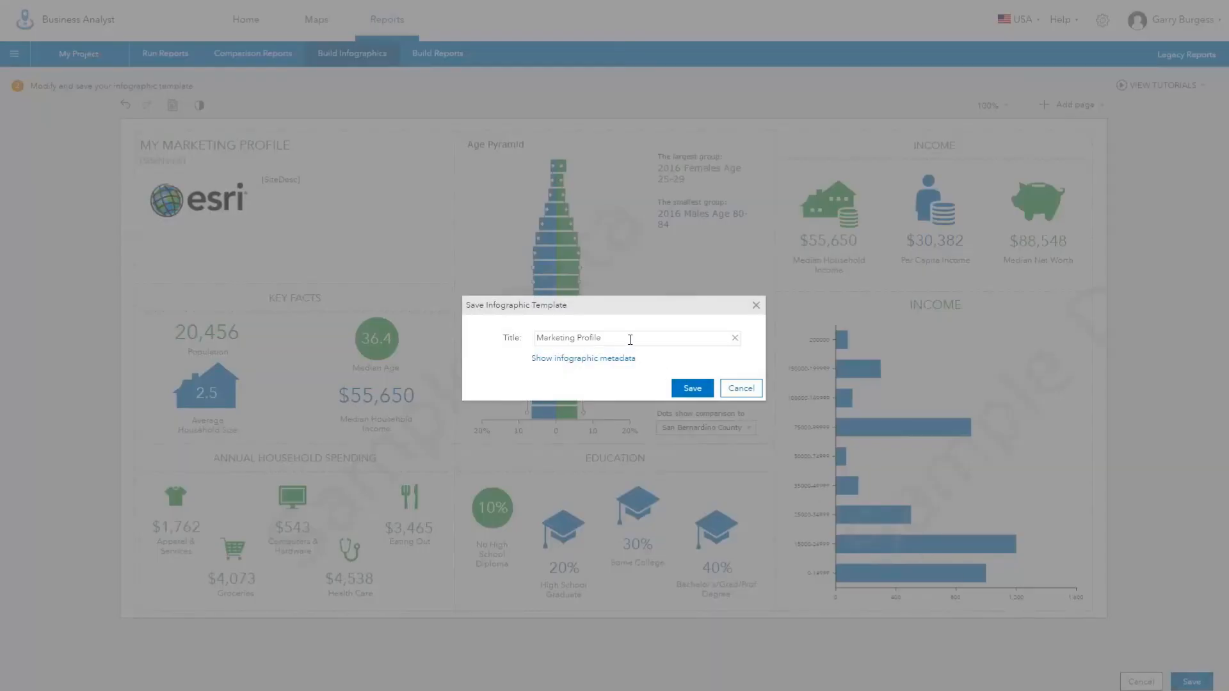
pyautogui.click(691, 386)
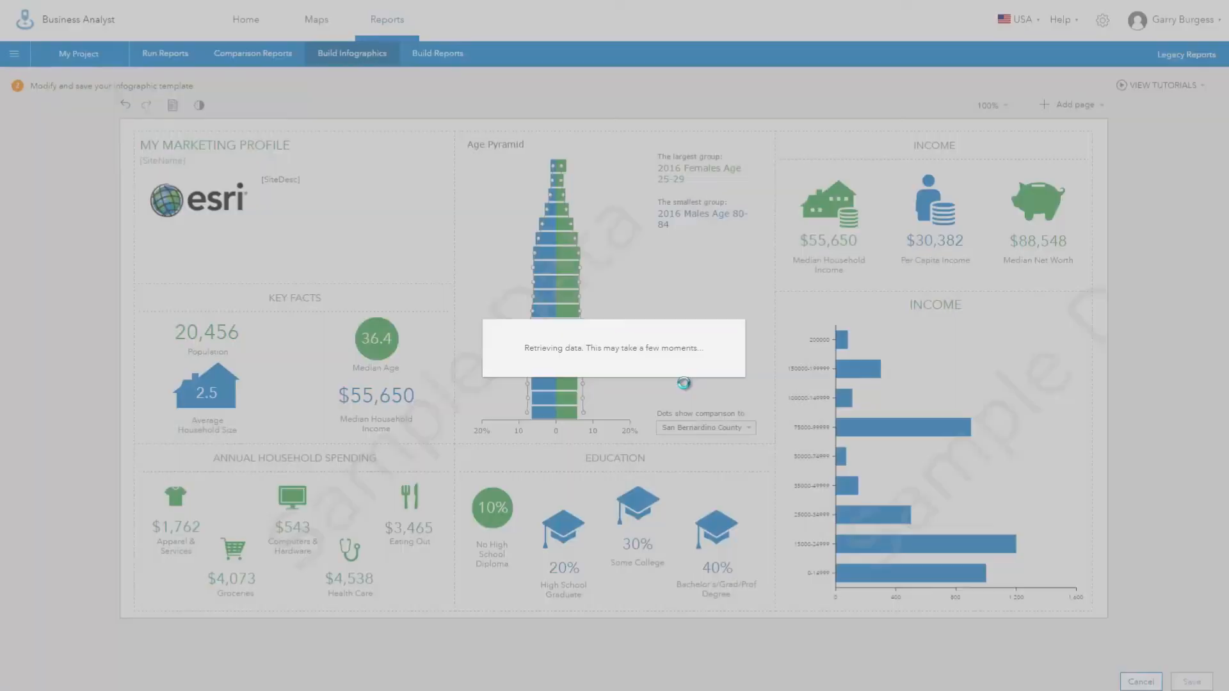
pyautogui.click(1191, 681)
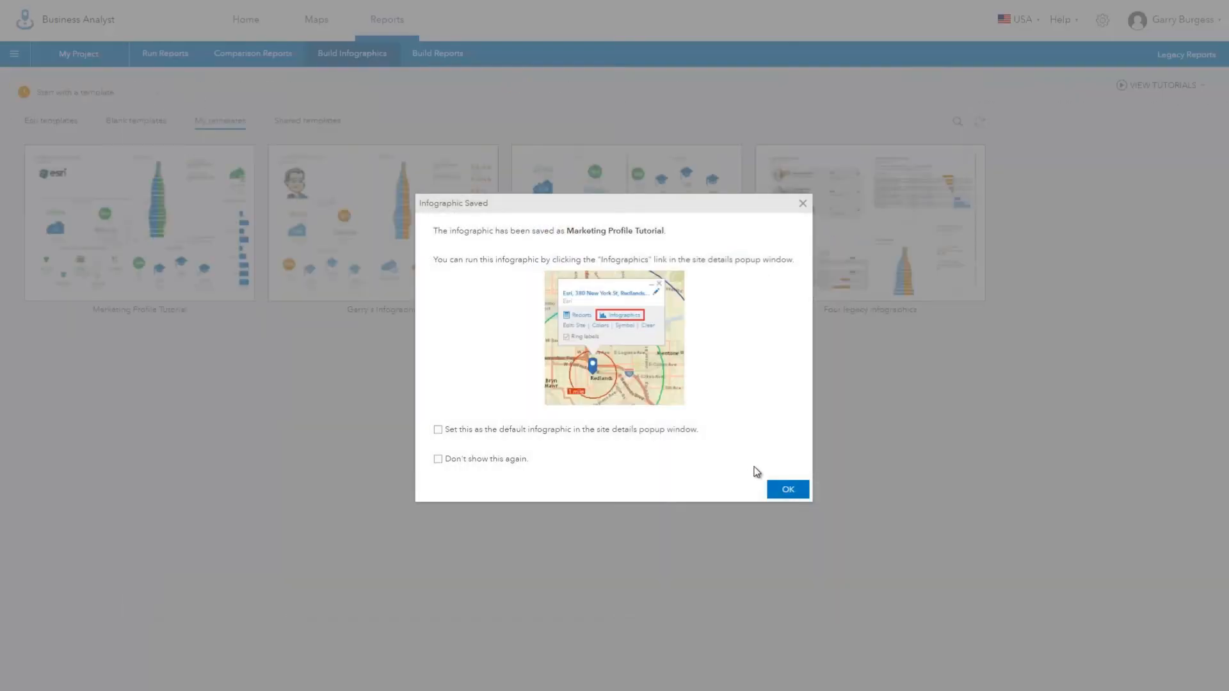
pyautogui.click(787, 488)
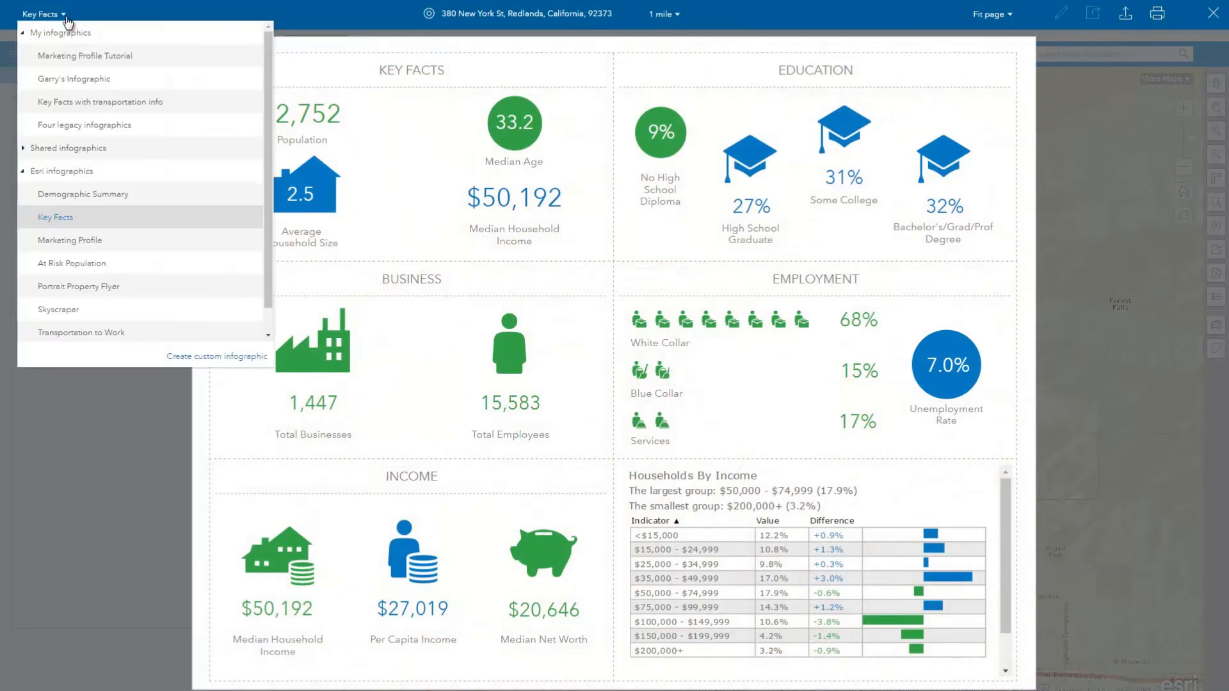
# Run Marketing Profile Tutorial for the 1-mile site with the age pyramid compared to California.
pyautogui.click(84, 56)
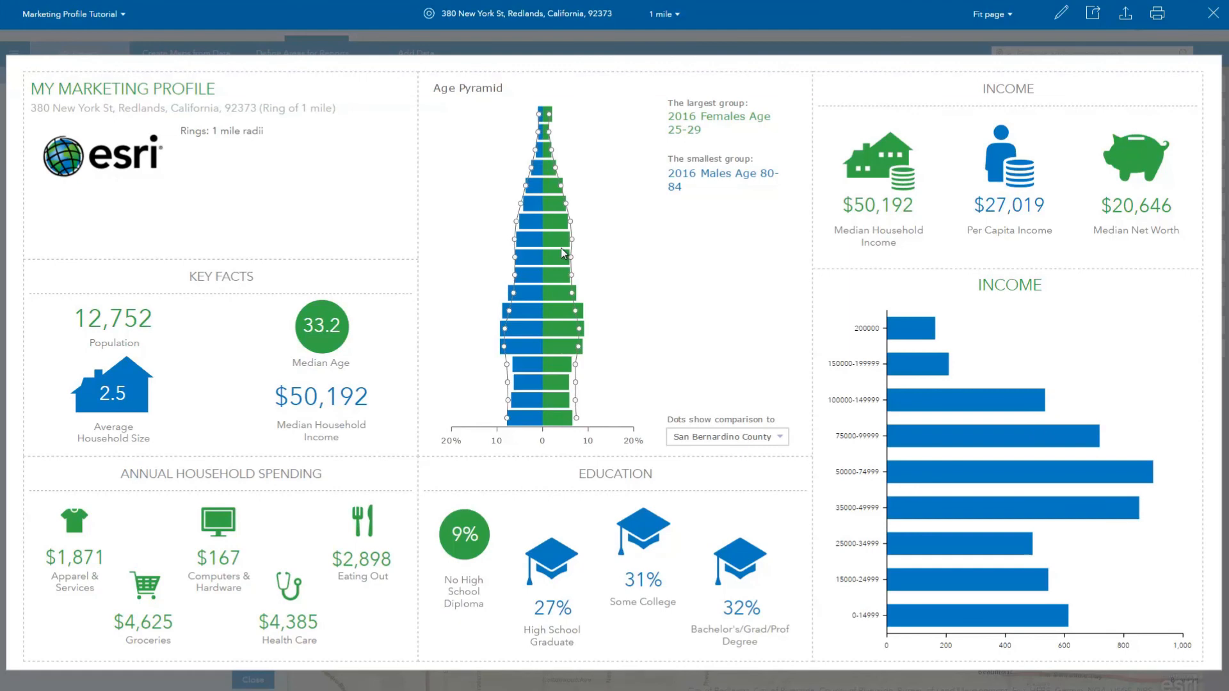
pyautogui.moveTo(560, 345)
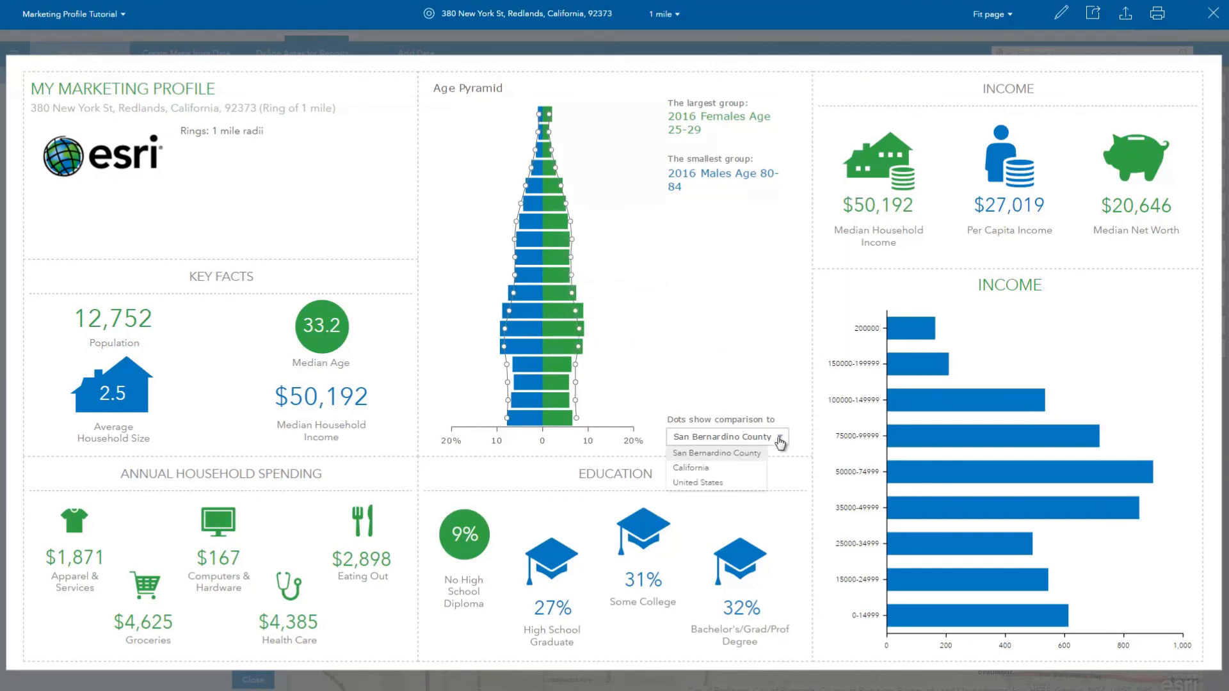
pyautogui.click(690, 467)
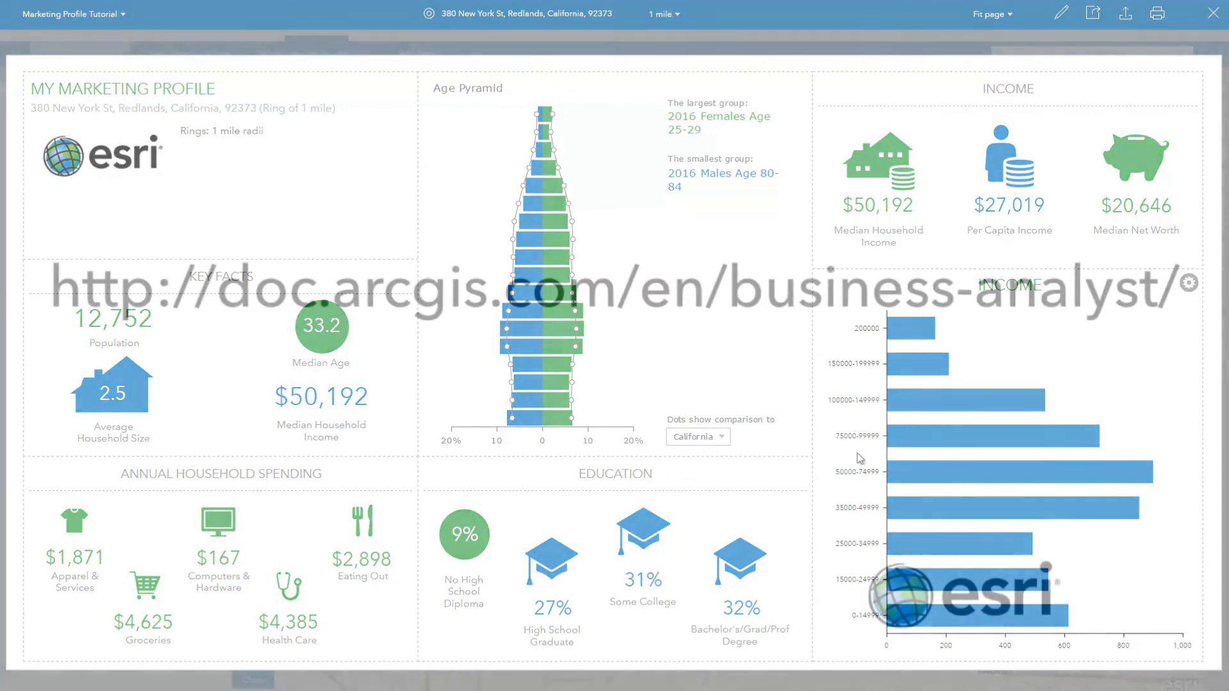